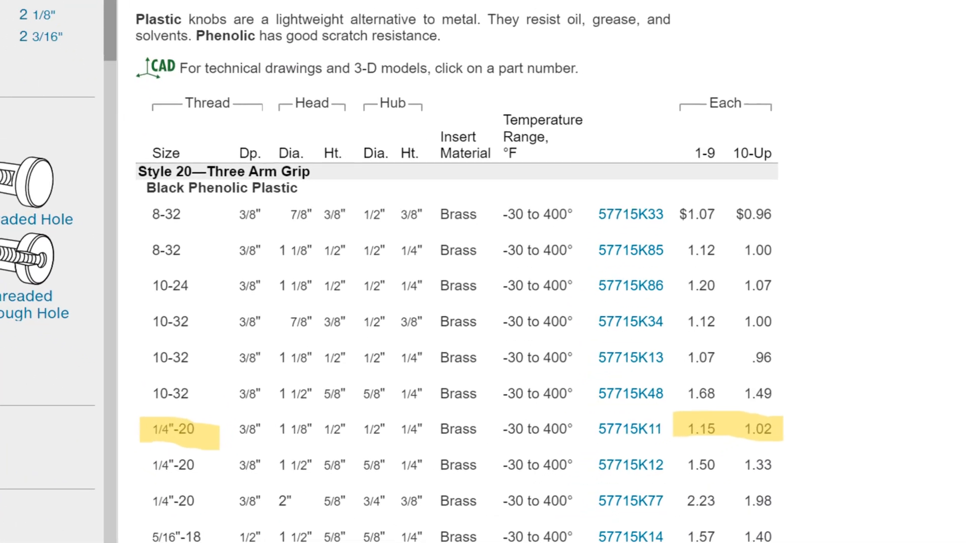
Step: Scroll the Threaded-Hole Knobs table to the Style 20 three-arm rows, part 57715K11
scroll(down, 3)
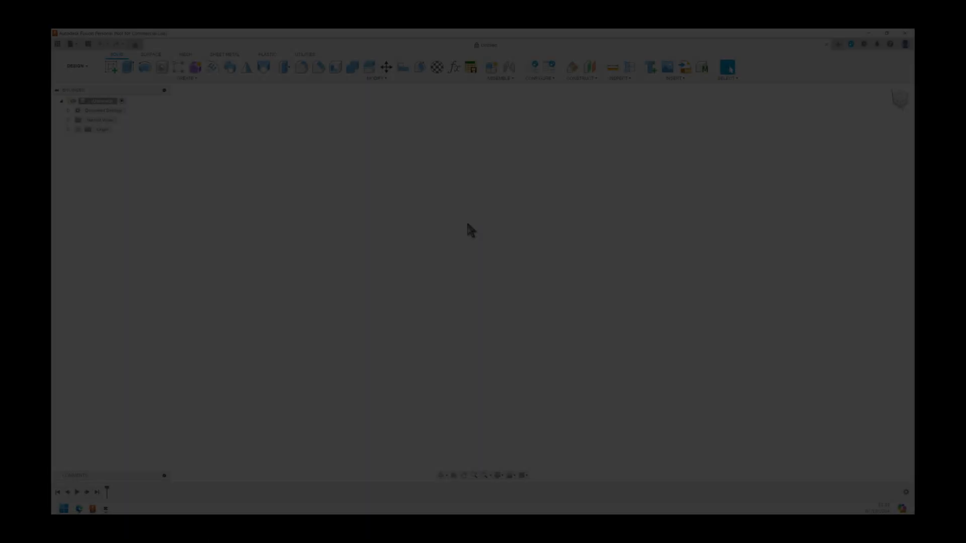
Step: Save the empty design as 3-Wing Nut in the Fasteners folder
key(ctrl+s)
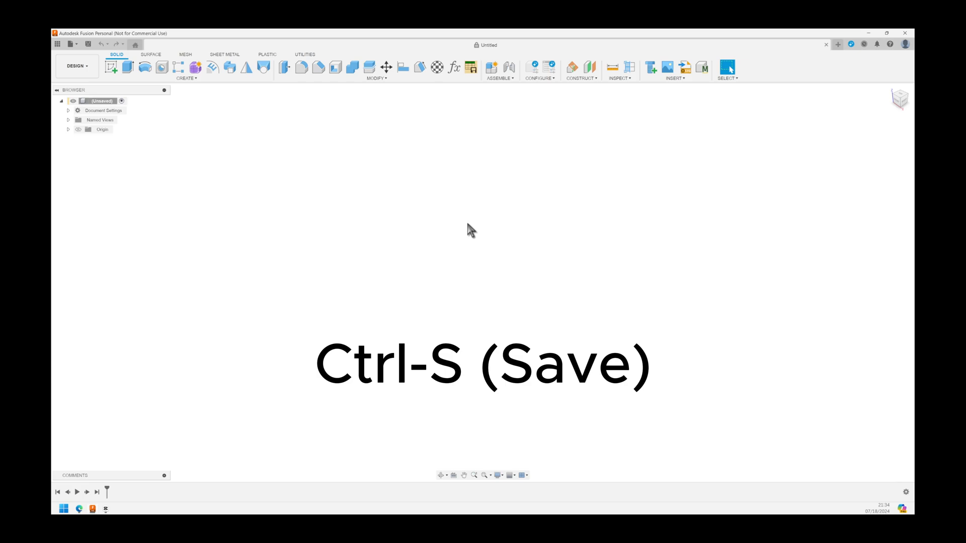
key(ctrl+s)
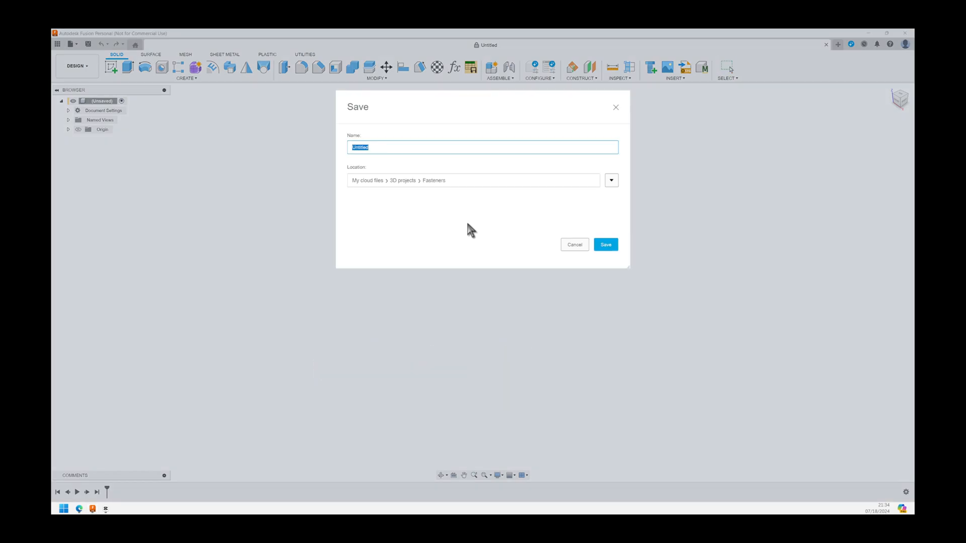
text(3)
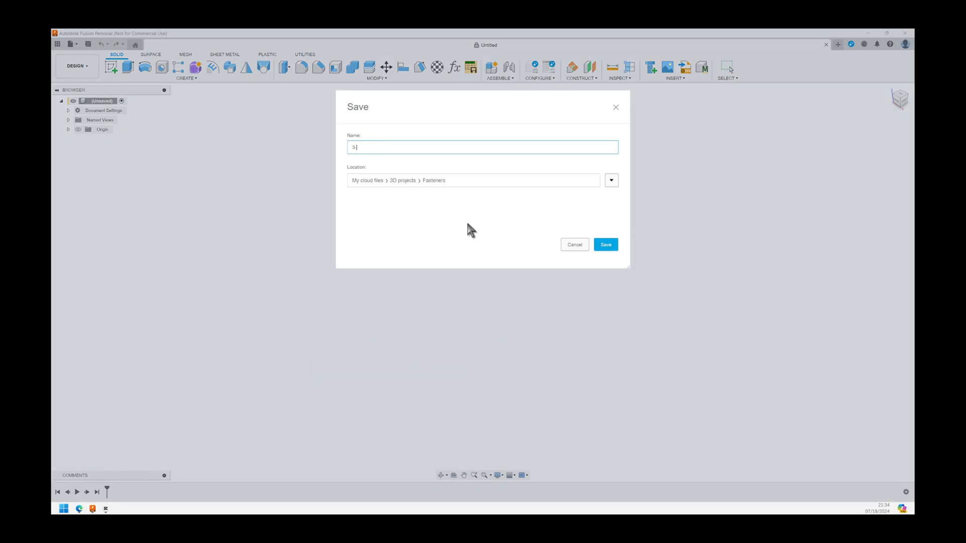
text(-Wing Nut)
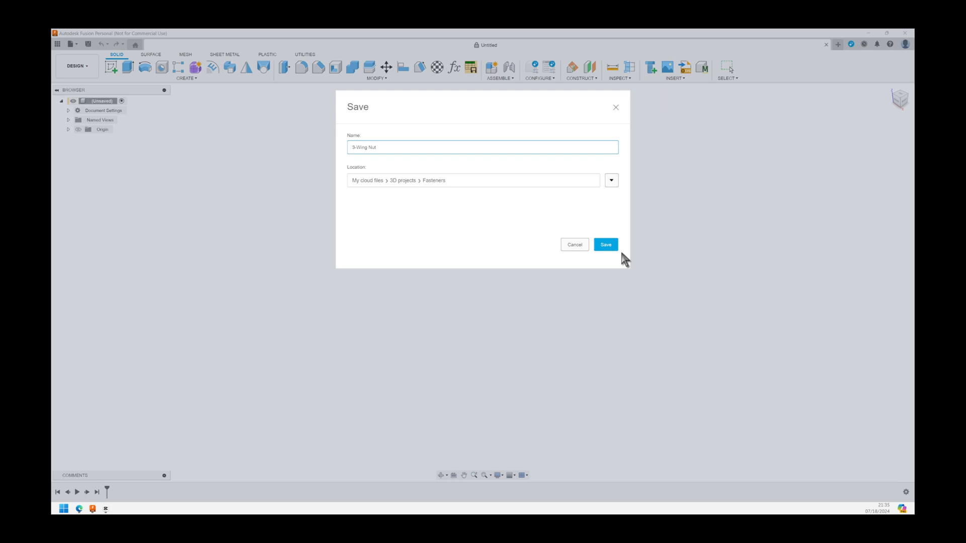
click(605, 245)
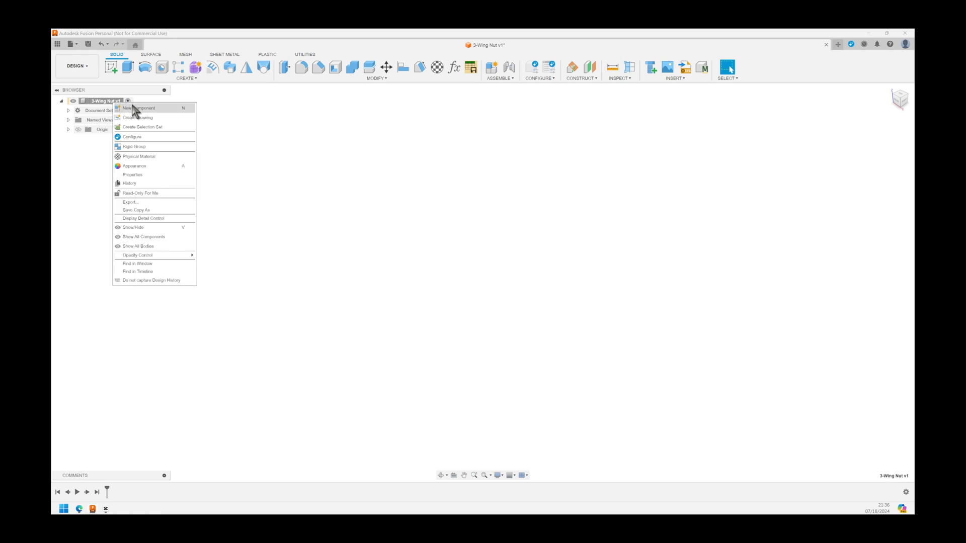
Step: Add a new component named Nut to the design
click(137, 107)
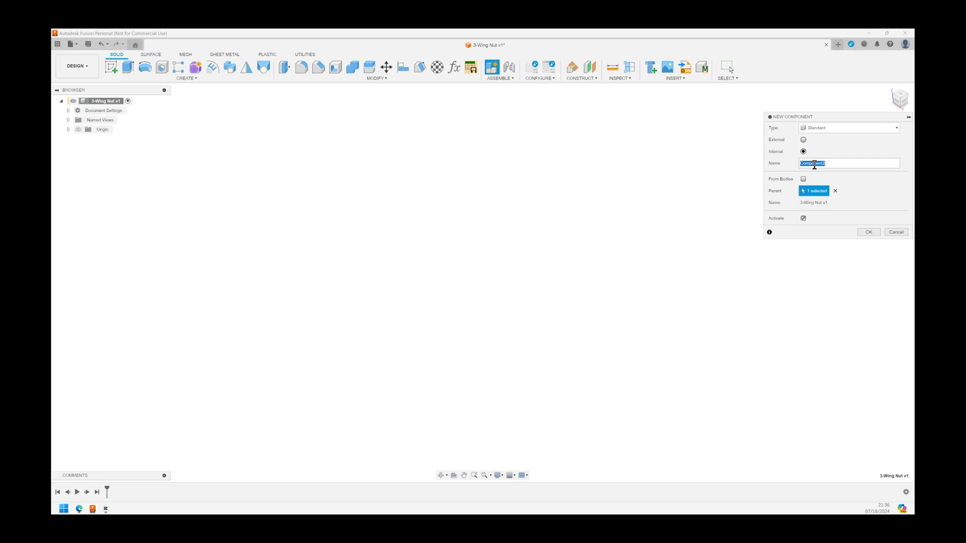
click(869, 232)
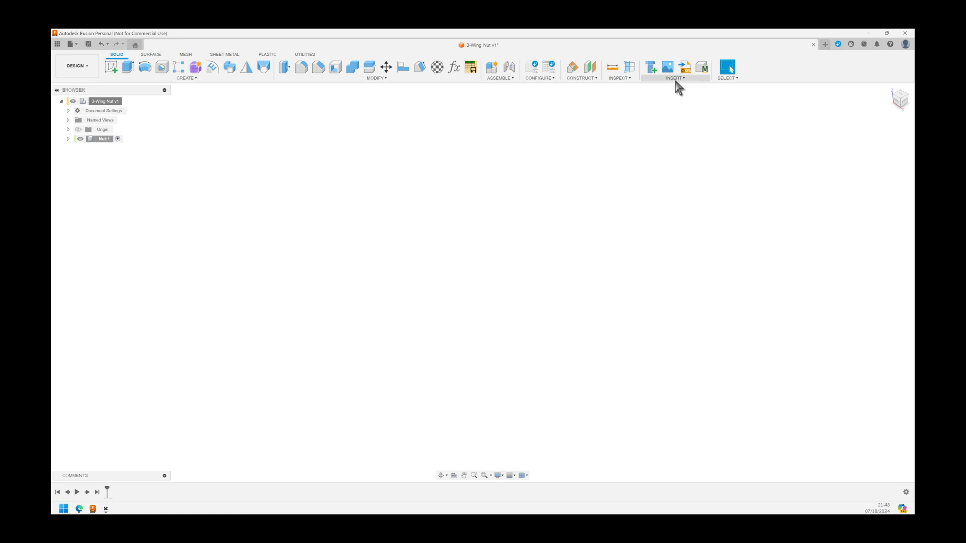
click(676, 79)
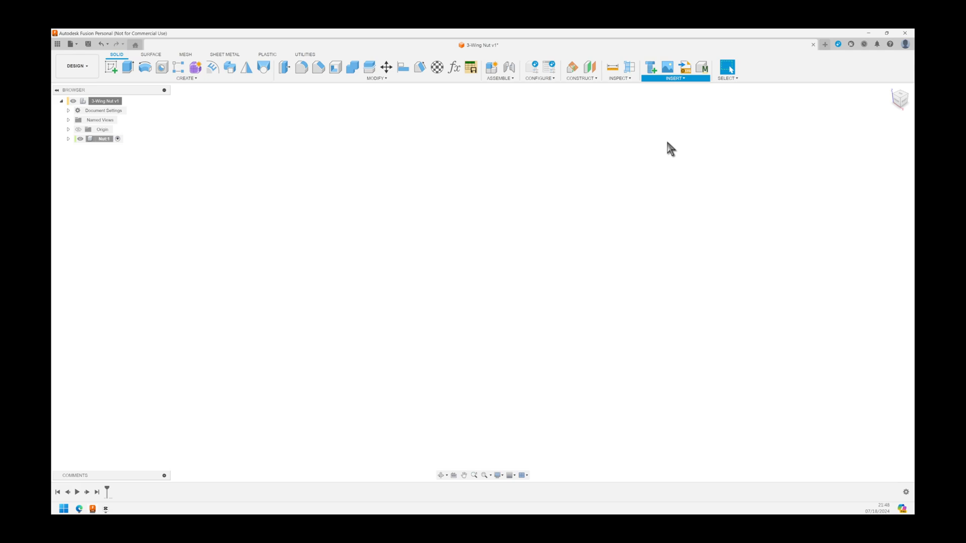
Step: Search the McMaster-Carr catalog for knobs and filter to three-arm grips
click(702, 67)
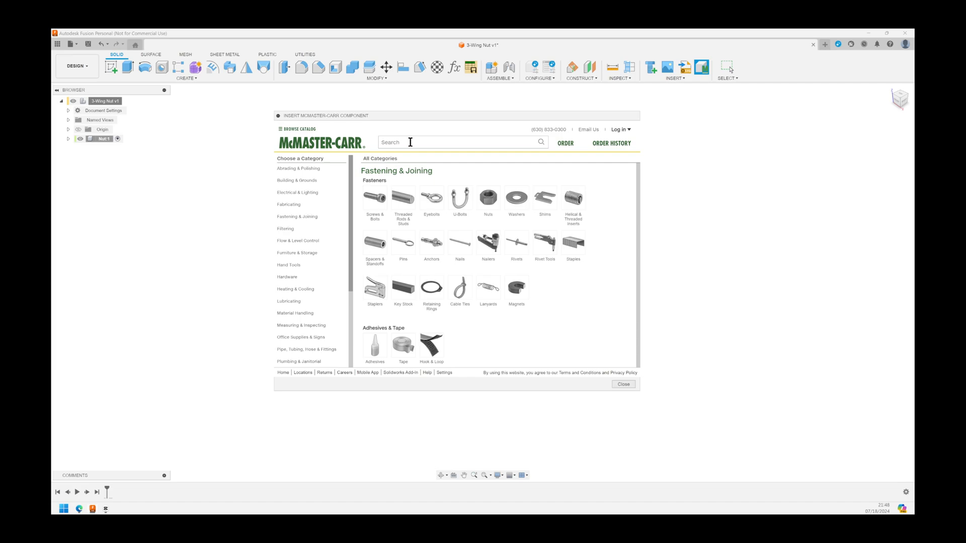
text(knobs)
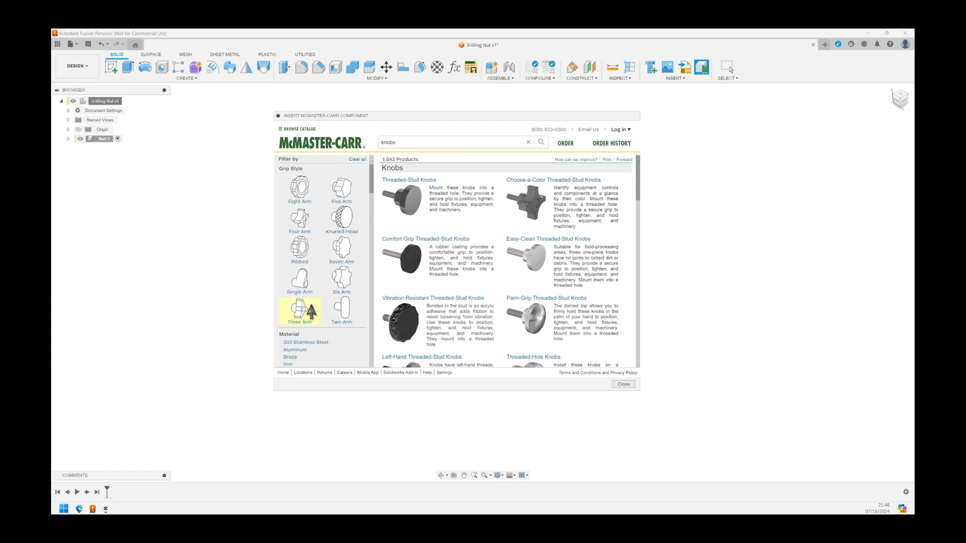
click(300, 308)
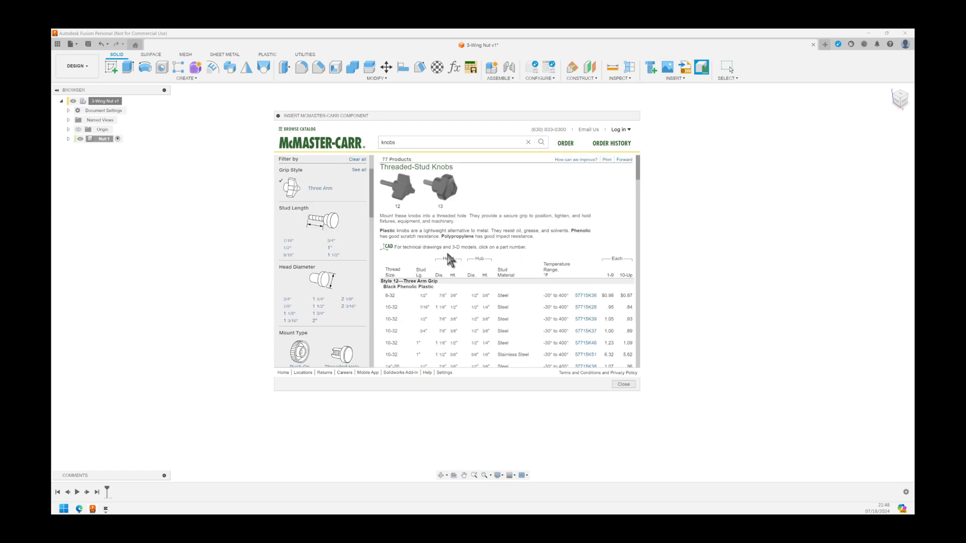
scroll(down, 3)
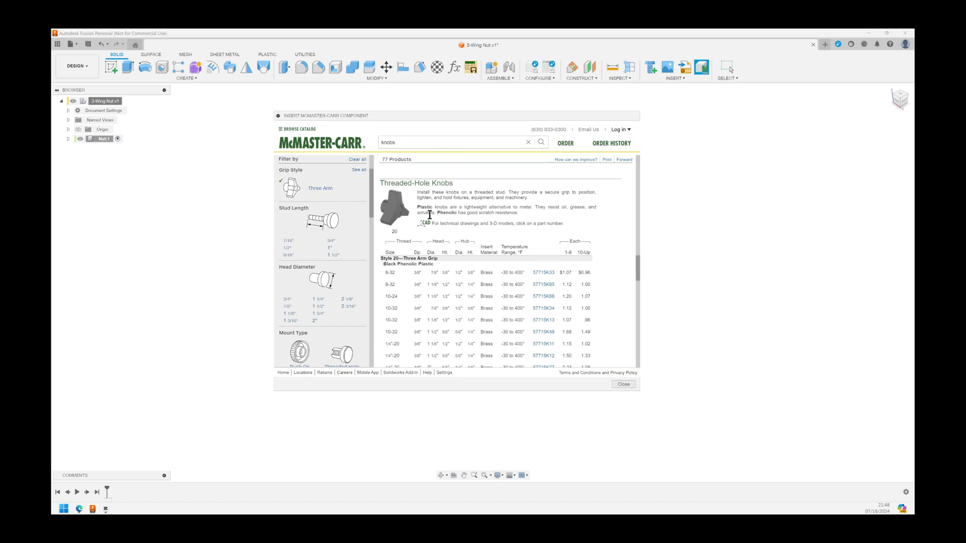
mouse_move(455, 339)
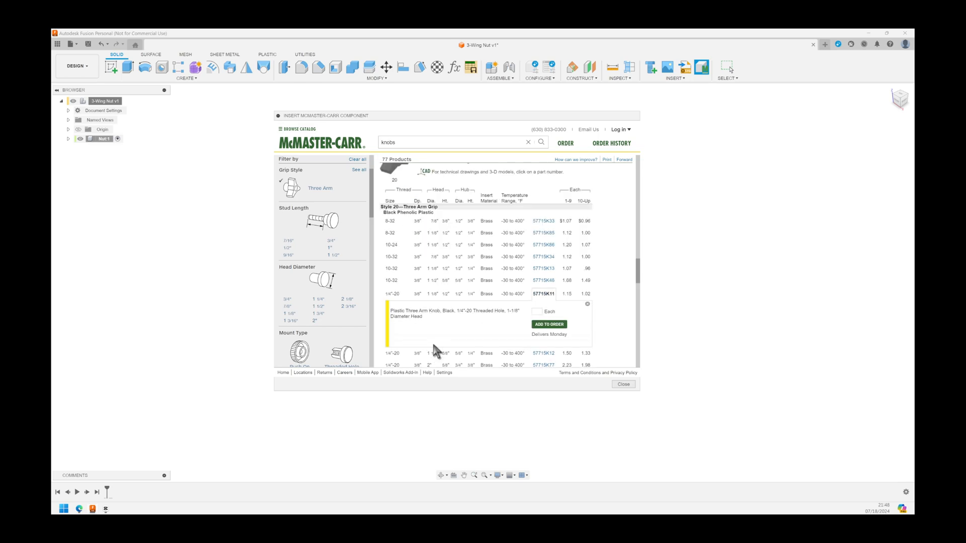
Step: Download the 57715K11 knob as a 3-D STEP model into the design
click(543, 294)
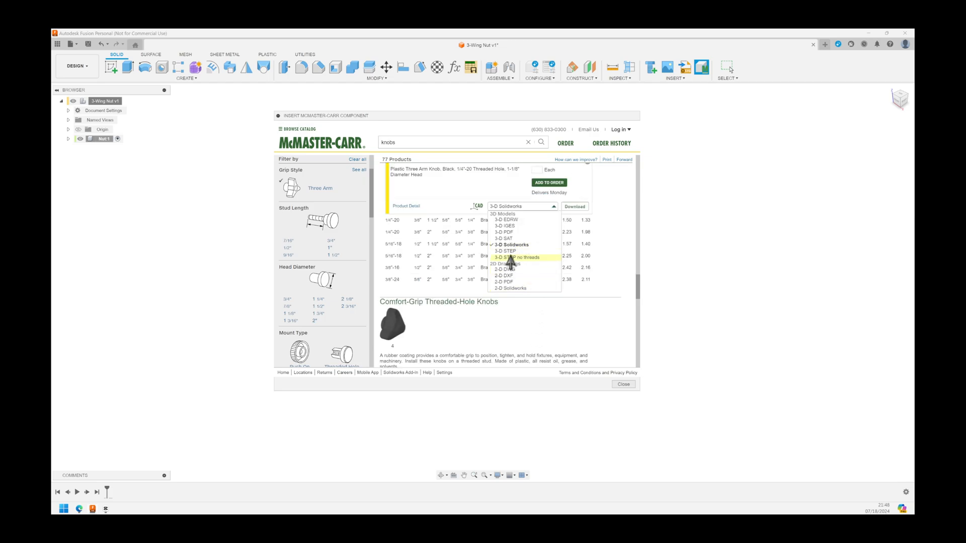
click(504, 252)
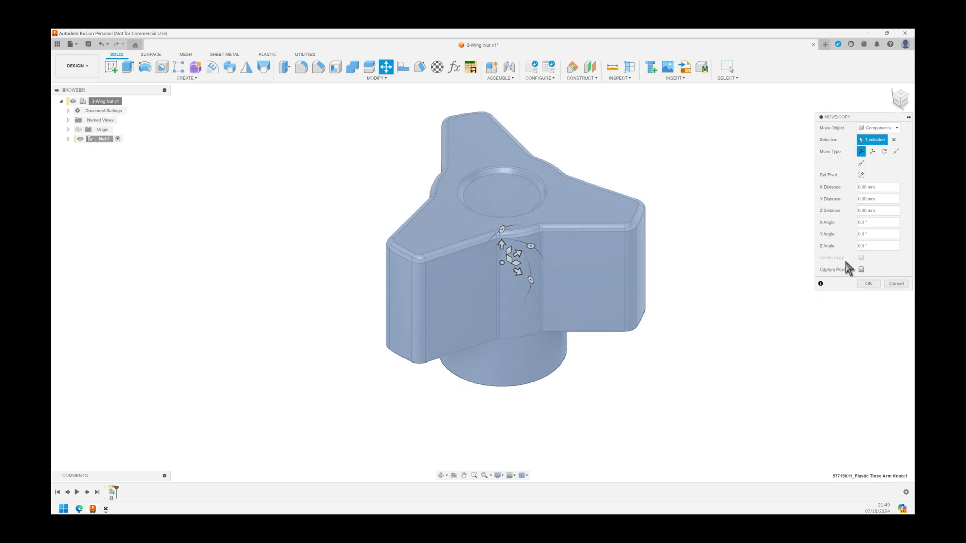
Step: Capture the knob's position, confirm the move and save as version 2
click(861, 270)
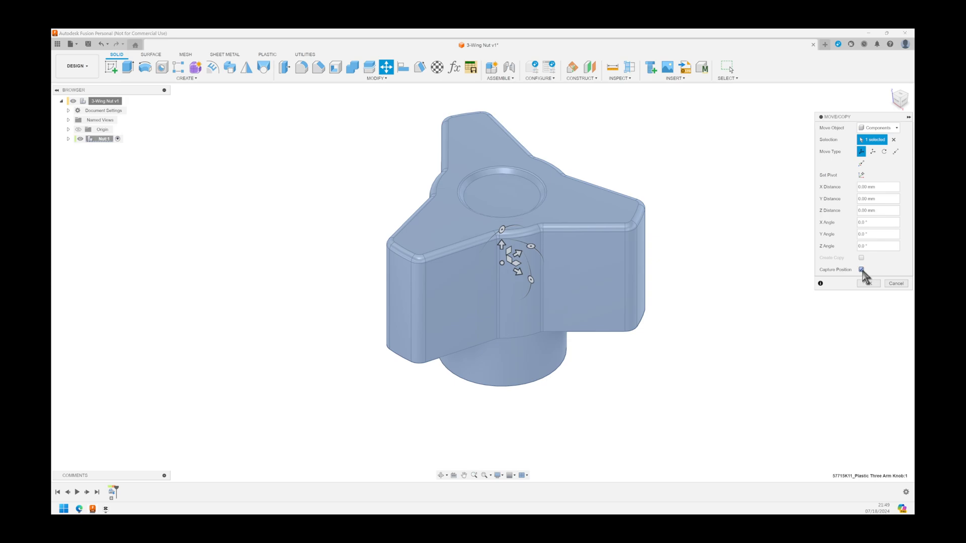
click(868, 284)
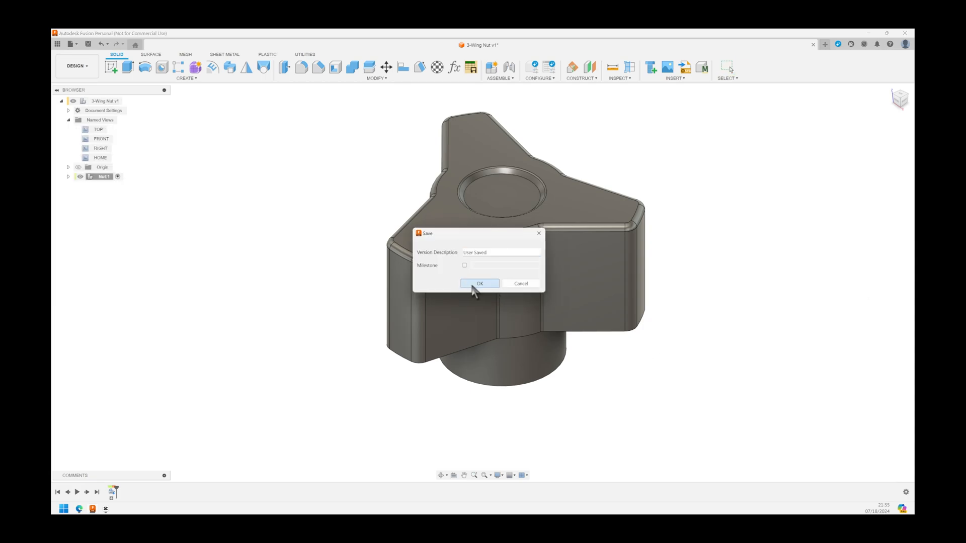
click(480, 284)
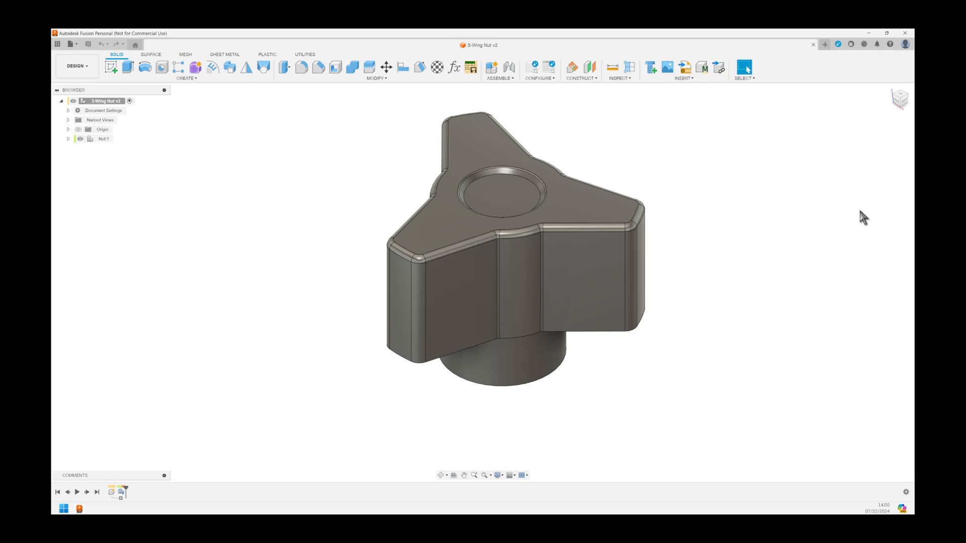
mouse_move(901, 99)
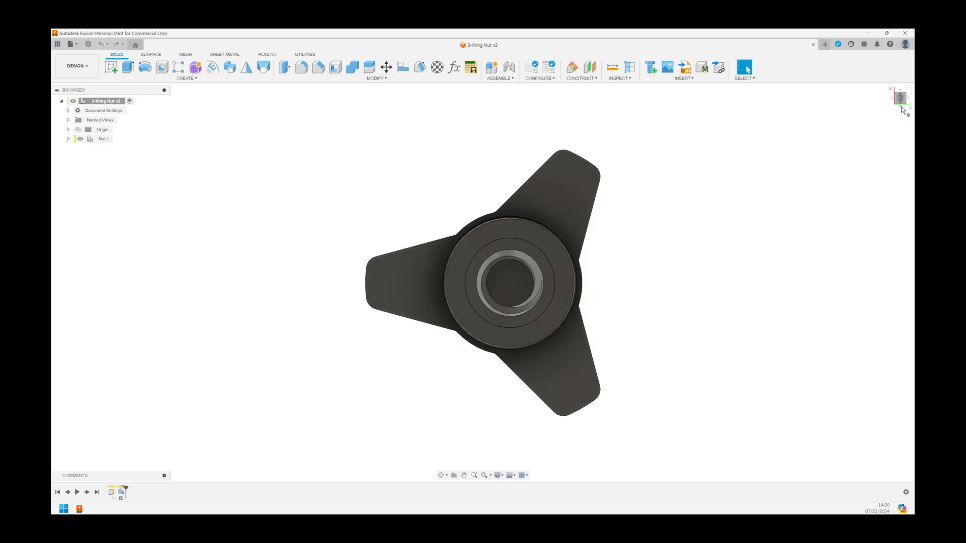
Step: Sketch a circle on the hub's underside centred on the insert hole
key(c)
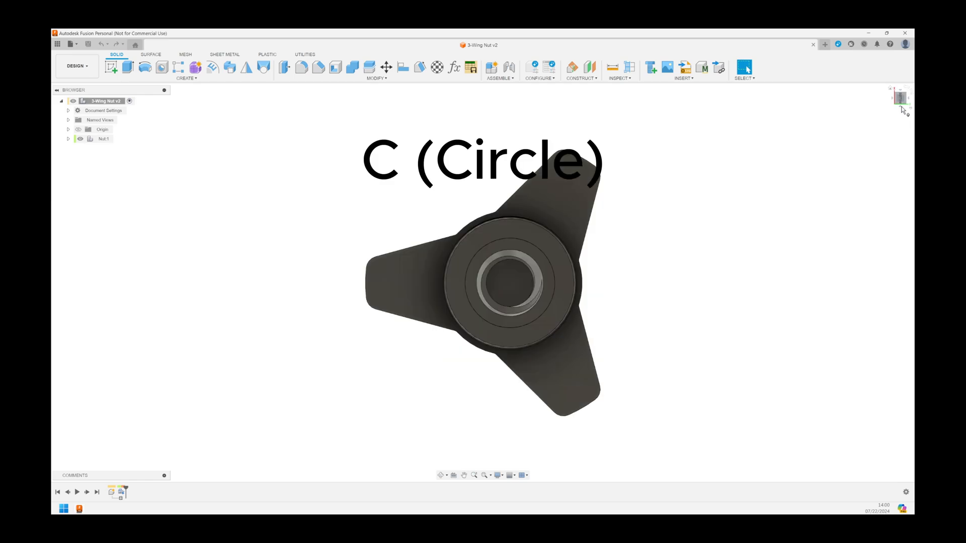
key(c)
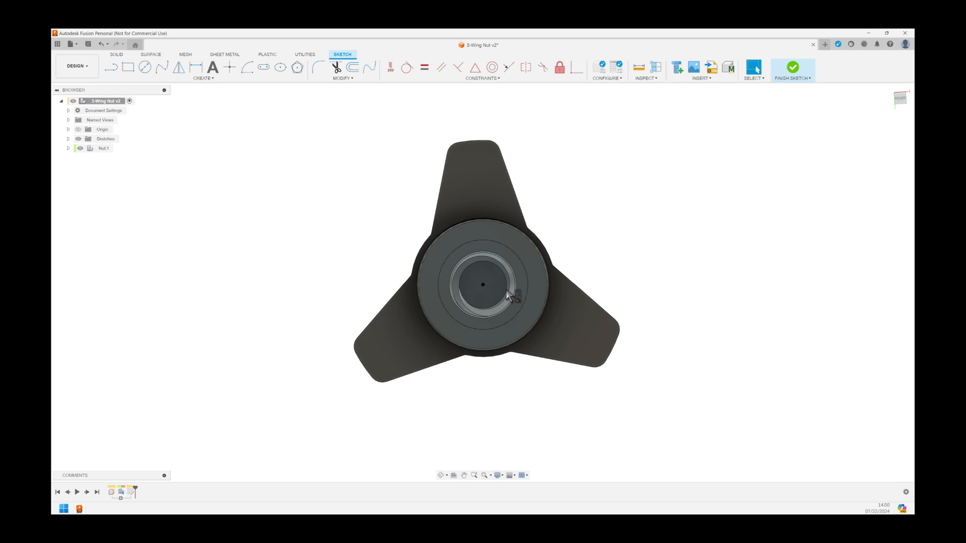
click(505, 278)
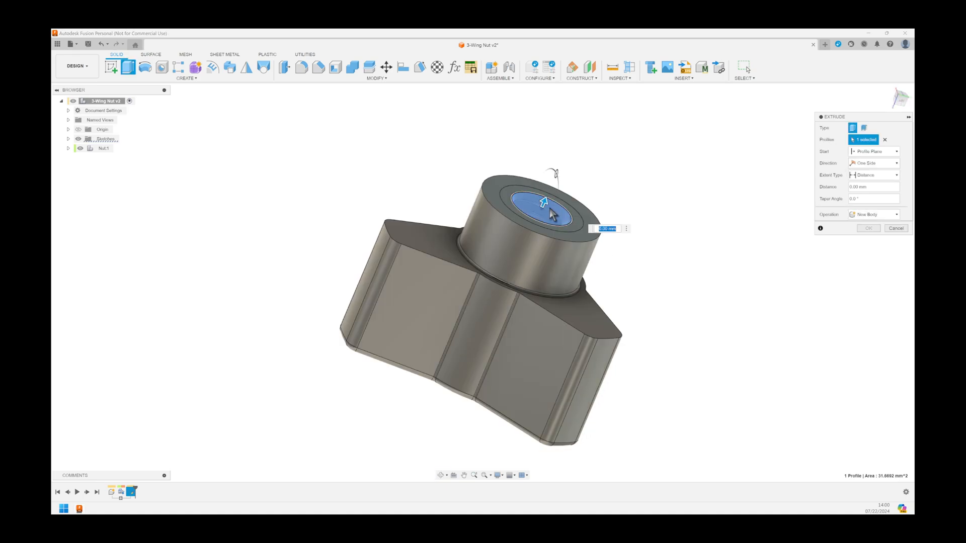
Step: Extrude the circle as a cut with extent All through the whole knob
drag(551, 216, 511, 284)
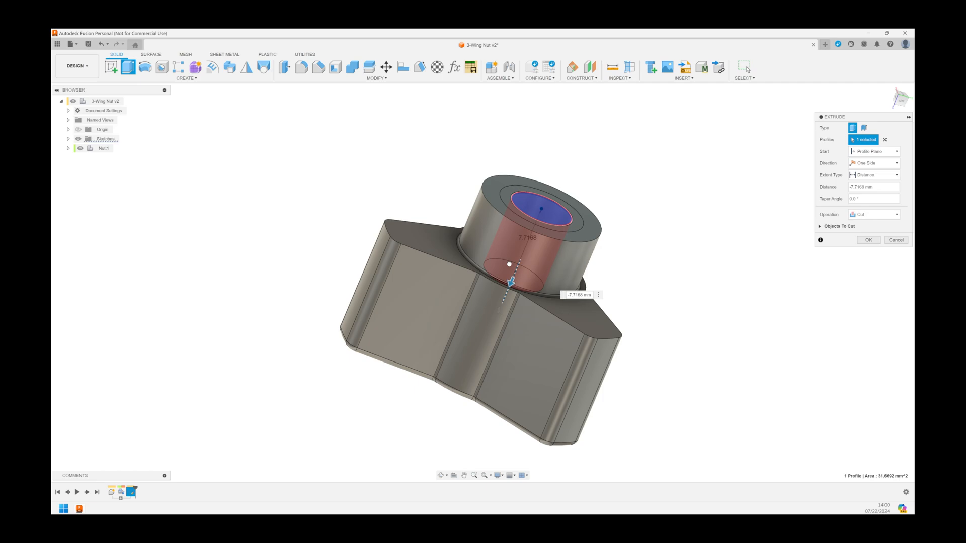
click(895, 175)
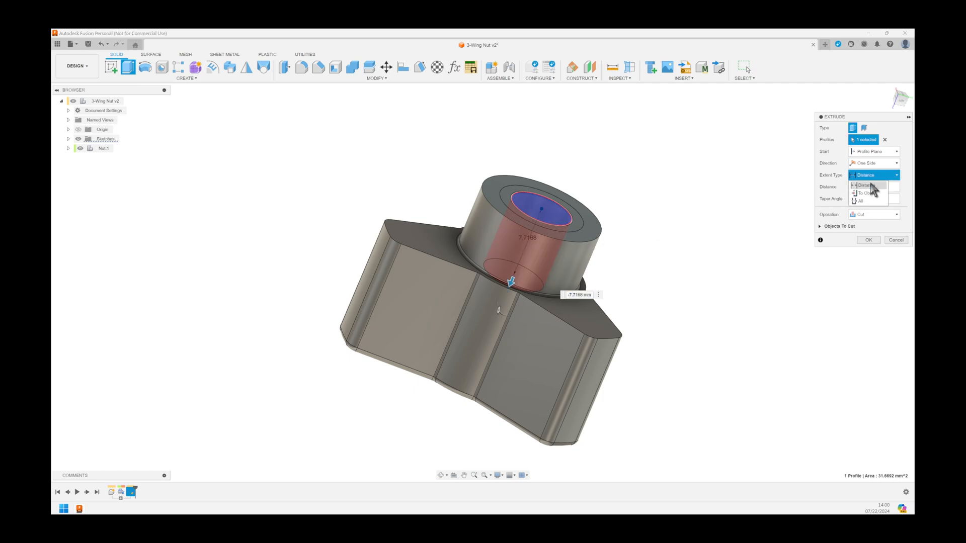
click(860, 201)
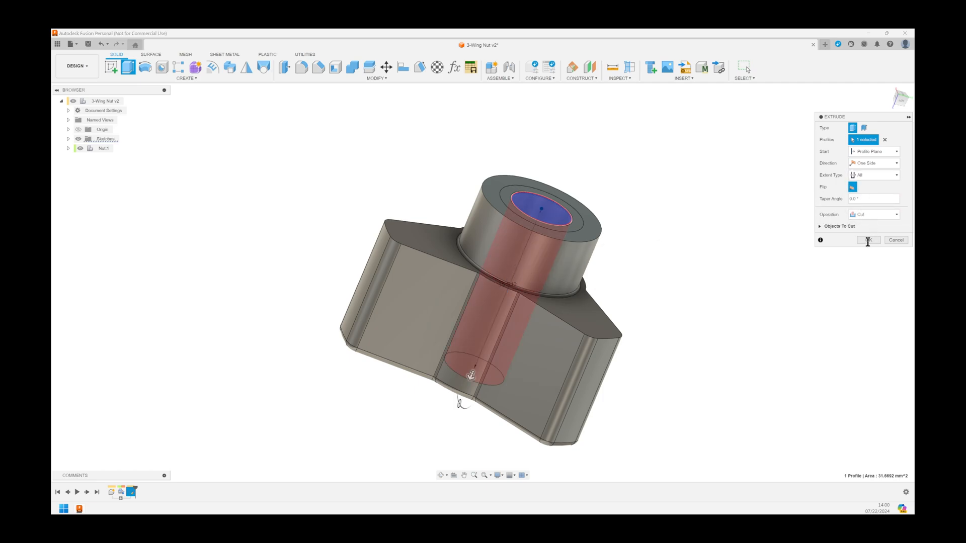
click(868, 240)
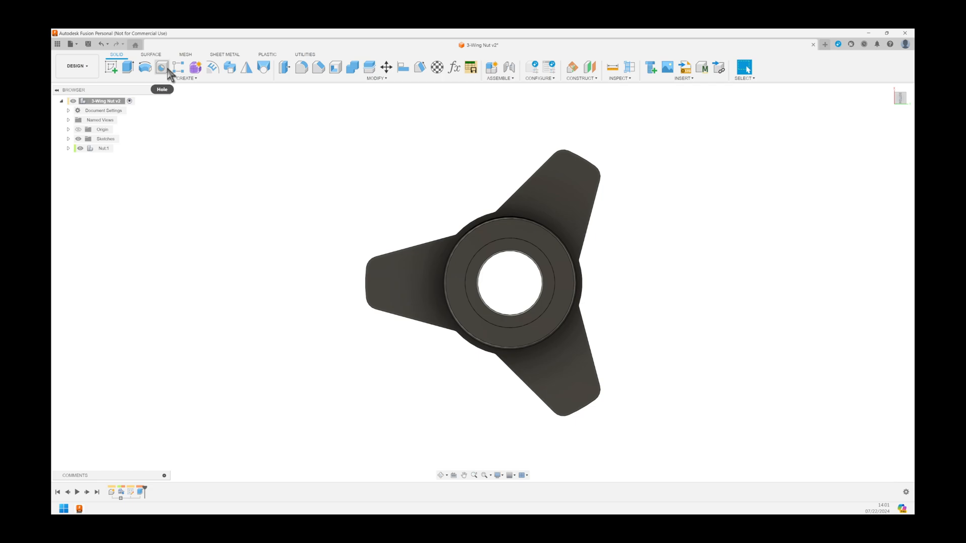
Step: Place a counterbored hole centred on the hub's ring face
click(161, 68)
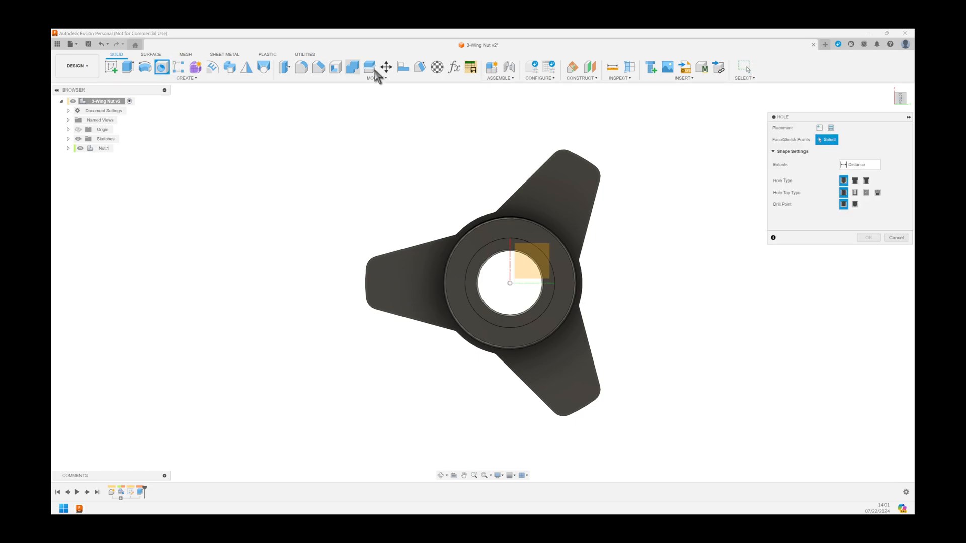
click(856, 180)
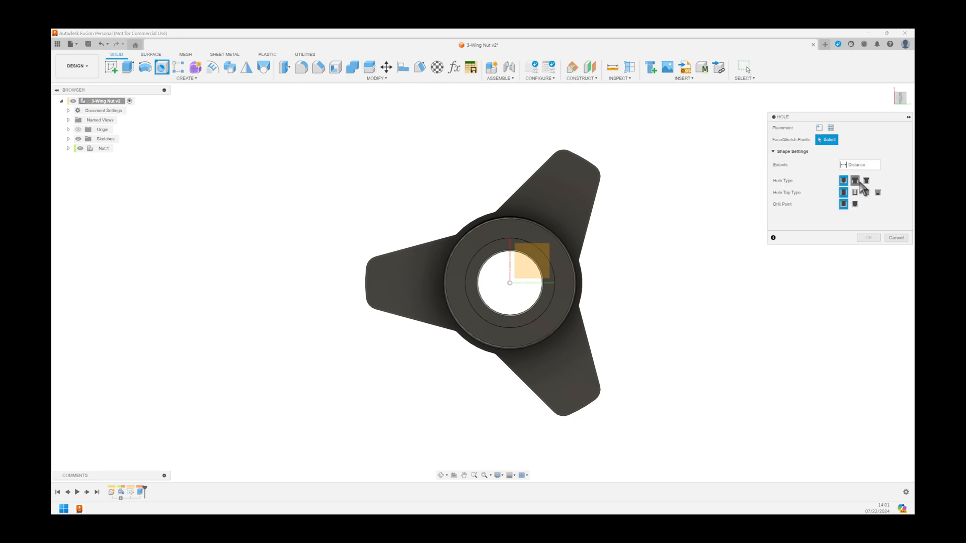
click(854, 180)
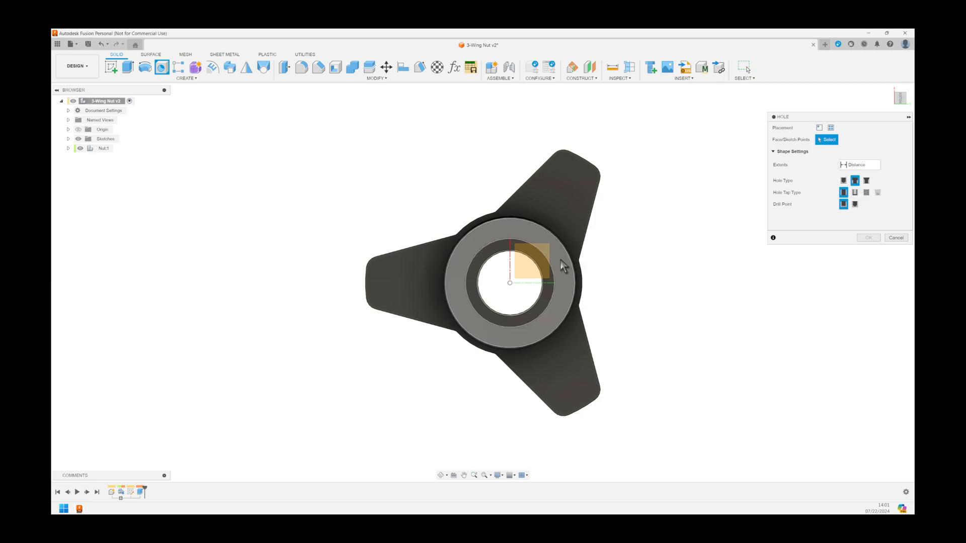
click(537, 259)
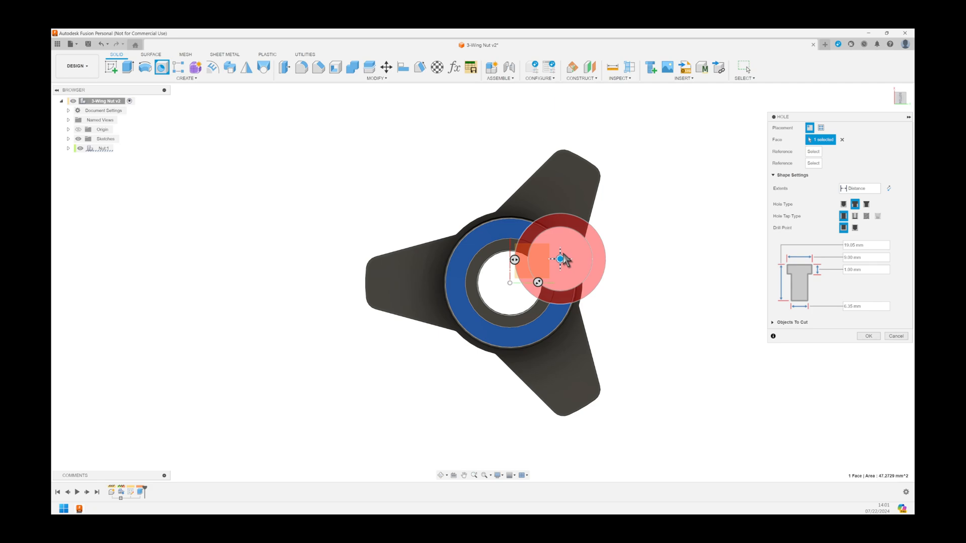
drag(560, 259, 520, 288)
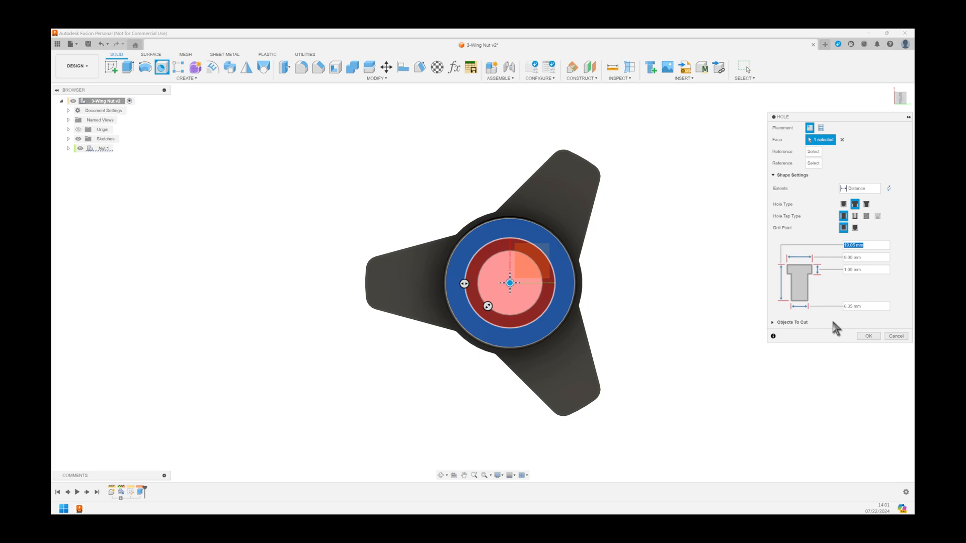
mouse_move(850, 338)
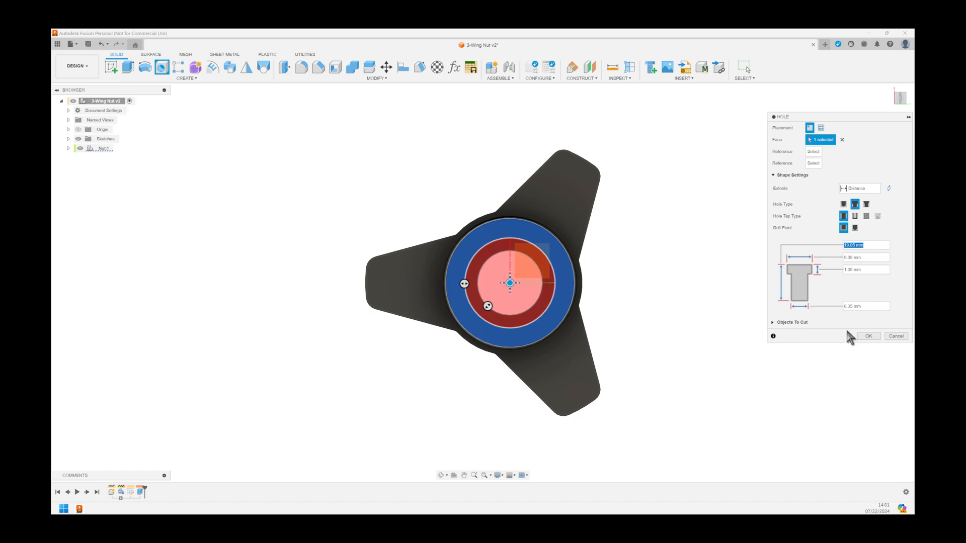
Step: Set the hole dimensions to 9.5, 9, 1 and 6.5 mm and confirm
text(9)
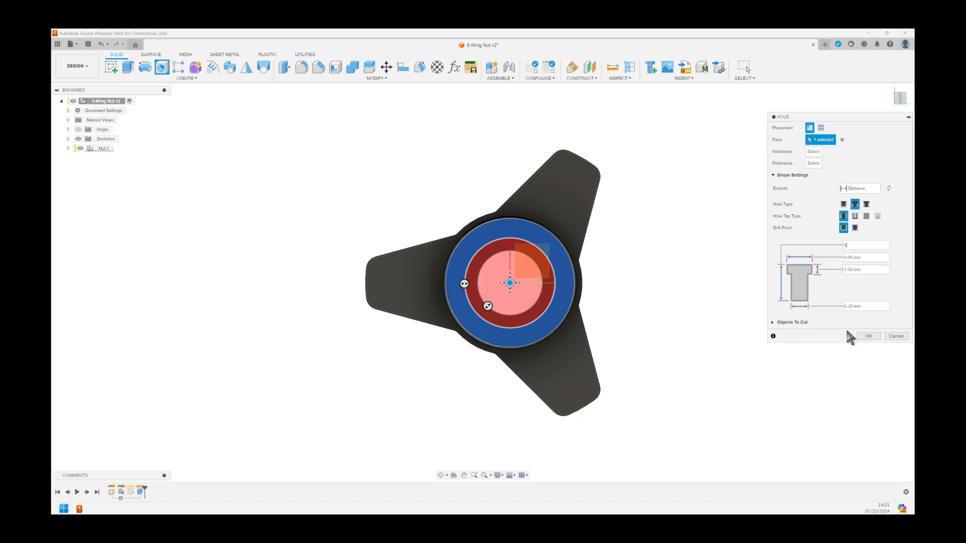
text(9.5)
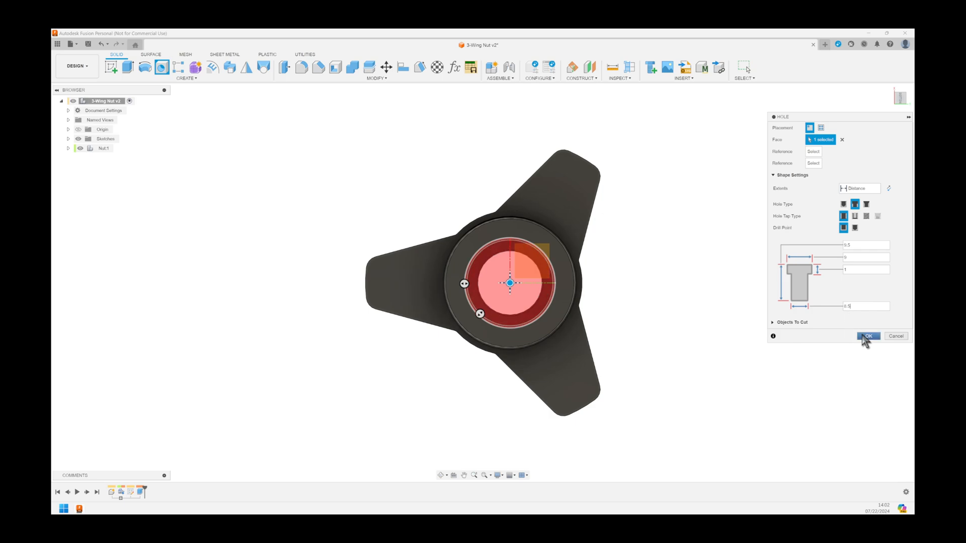
click(868, 336)
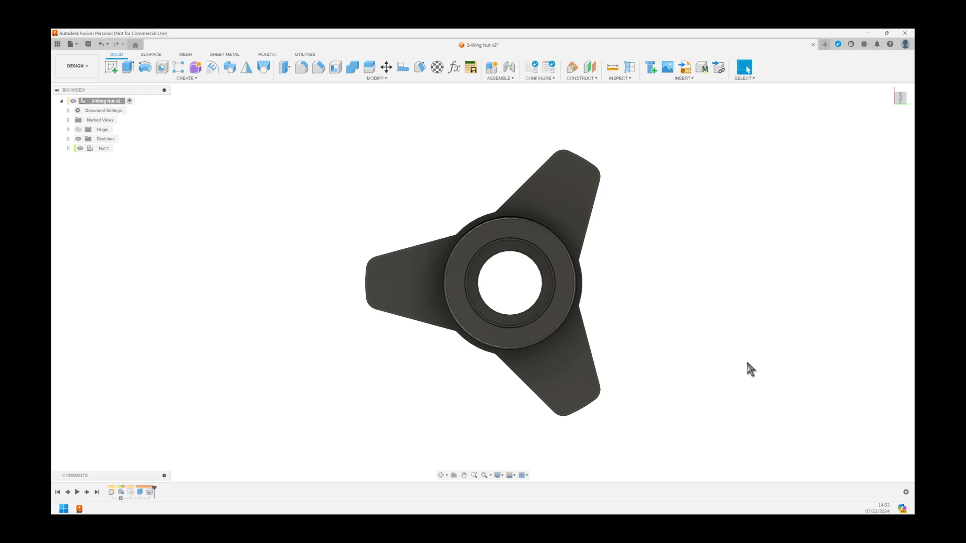
drag(751, 369, 639, 313)
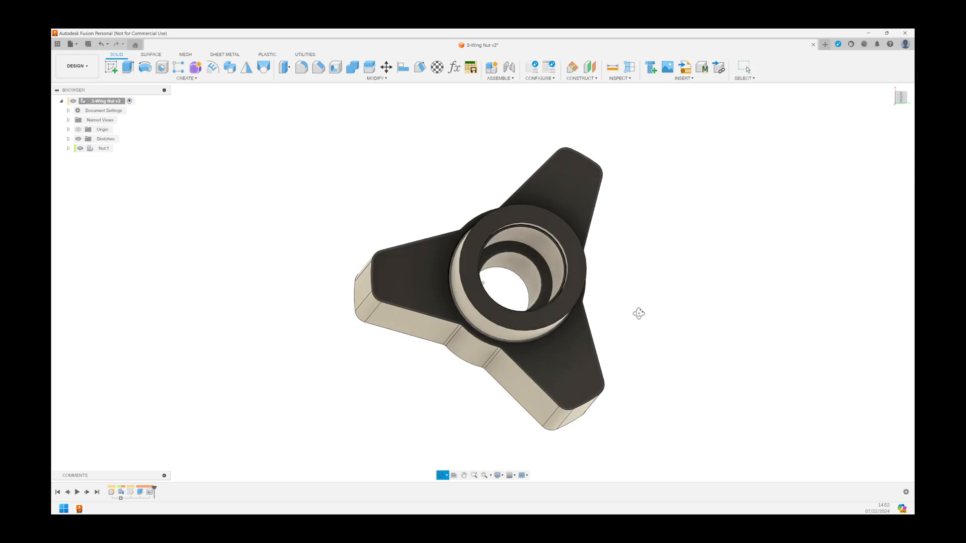
drag(639, 313, 678, 177)
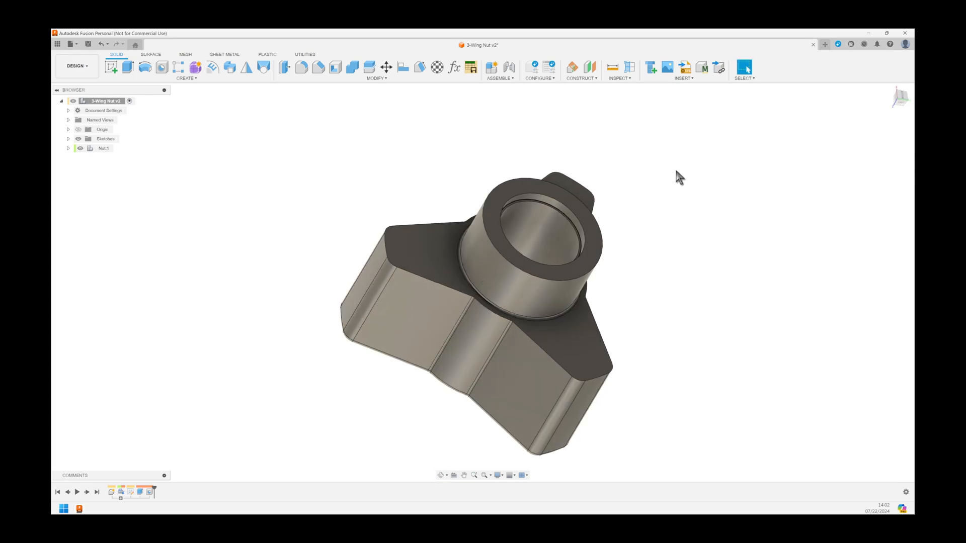
click(620, 78)
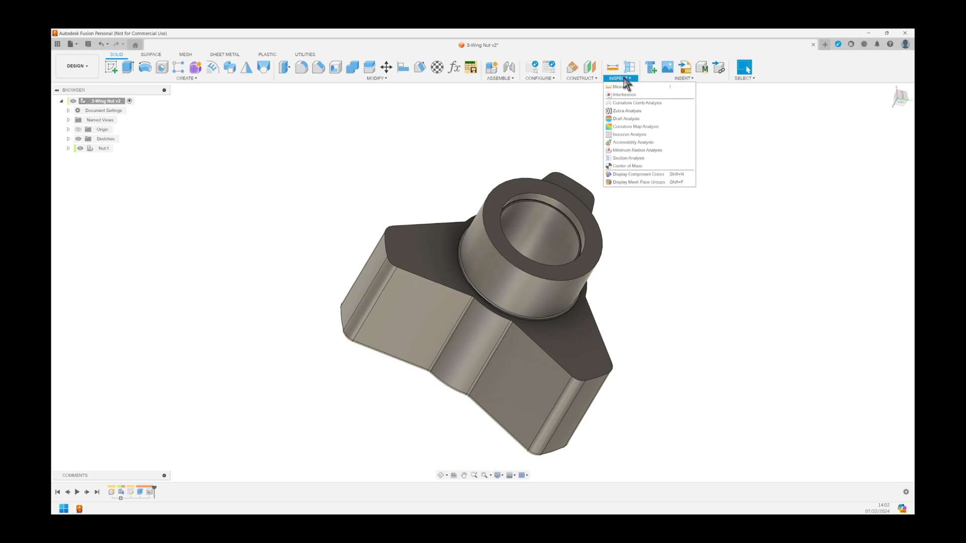
mouse_move(628, 158)
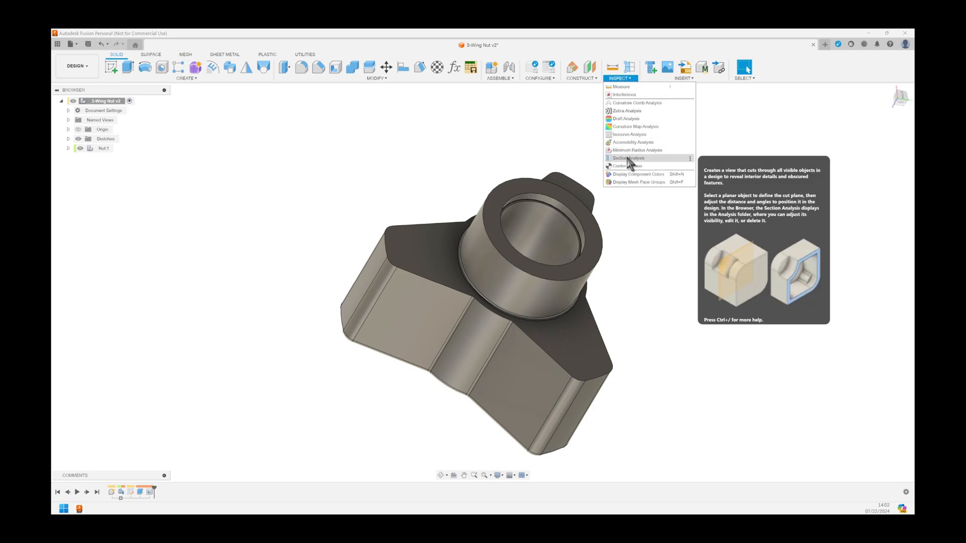
click(627, 158)
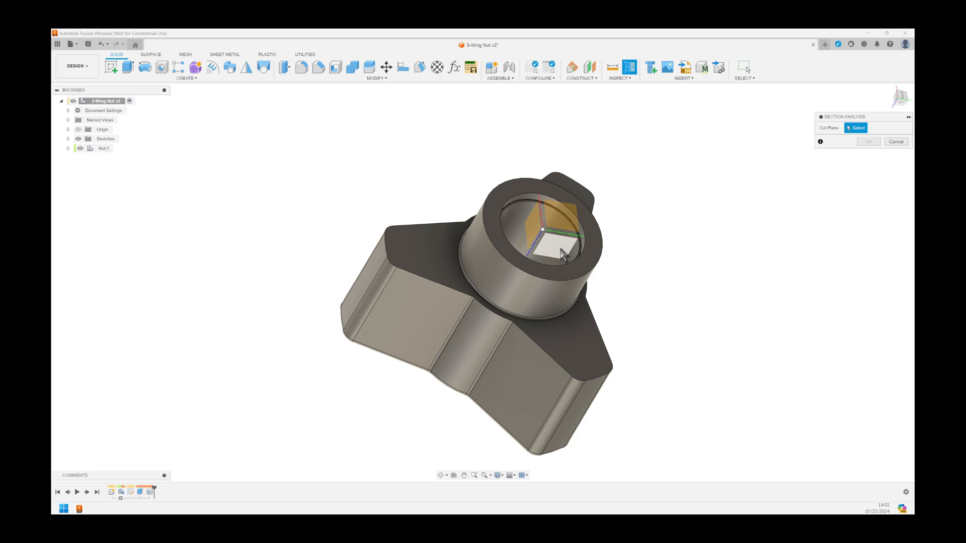
click(542, 247)
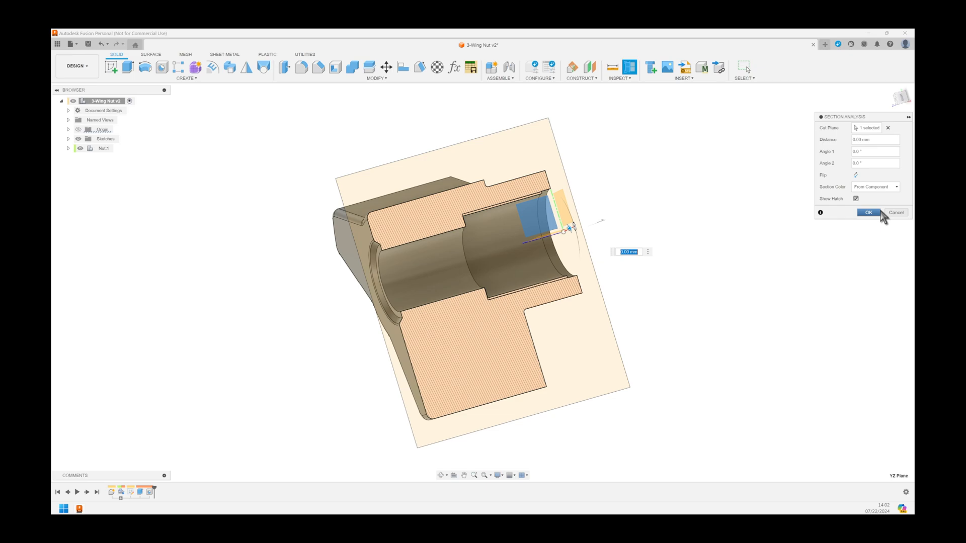
click(869, 212)
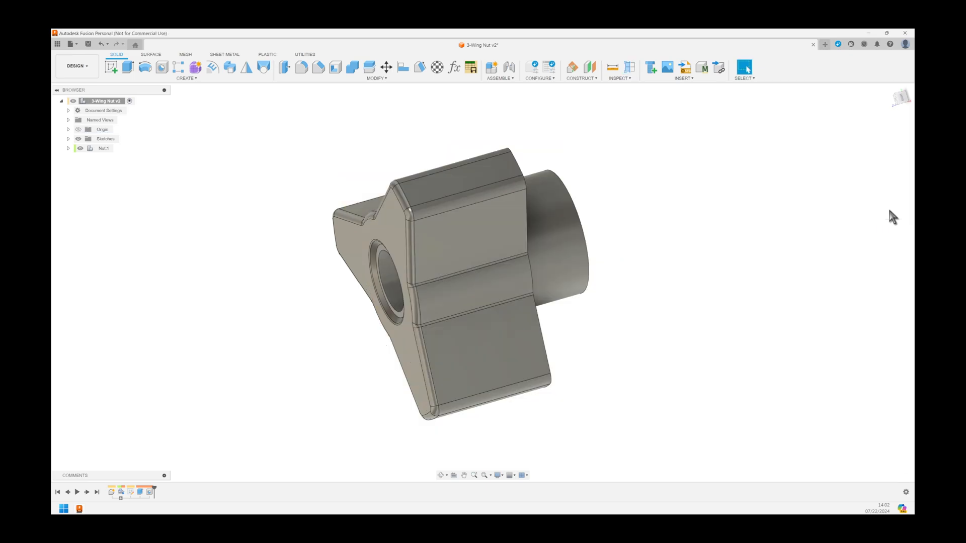
mouse_move(76, 128)
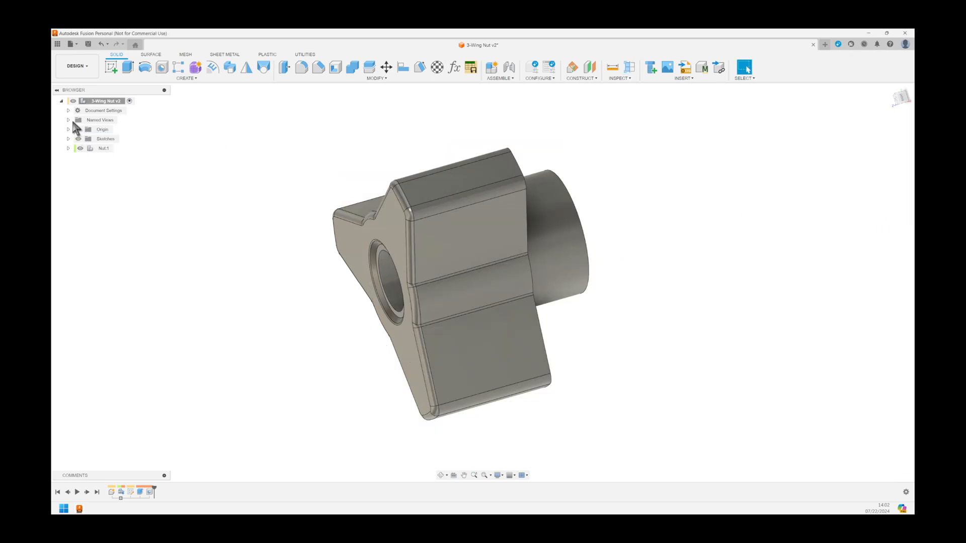
Step: Combine the knob's two bodies into one with a Join operation
click(69, 120)
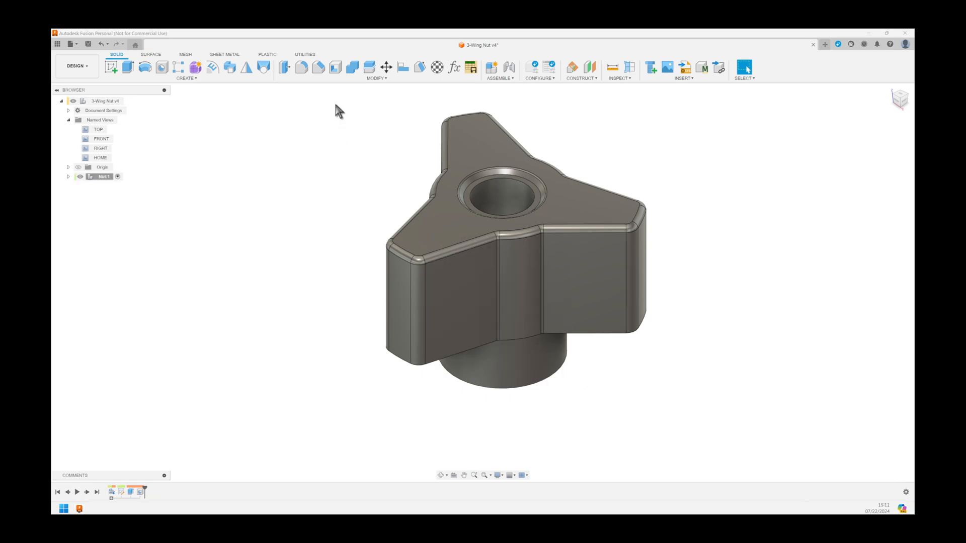
drag(338, 108, 657, 404)
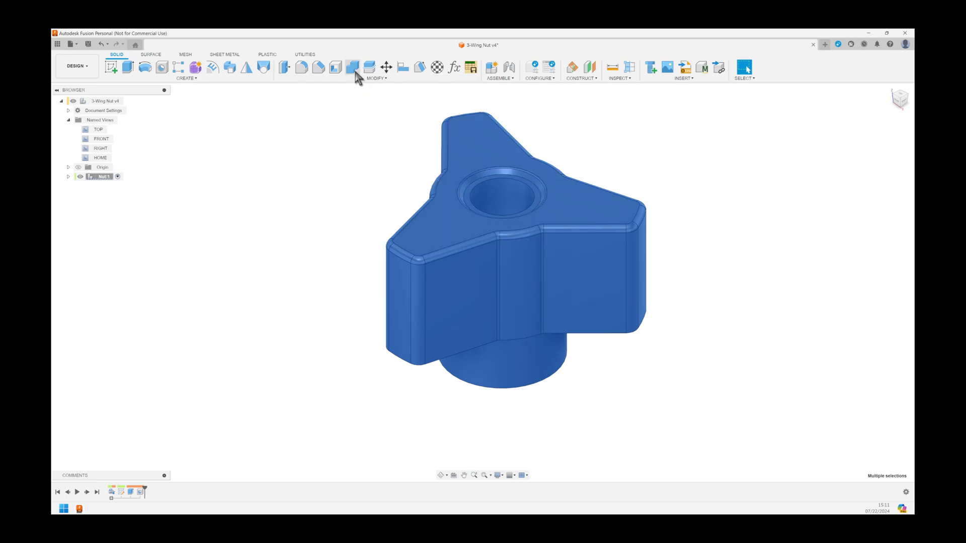
click(352, 68)
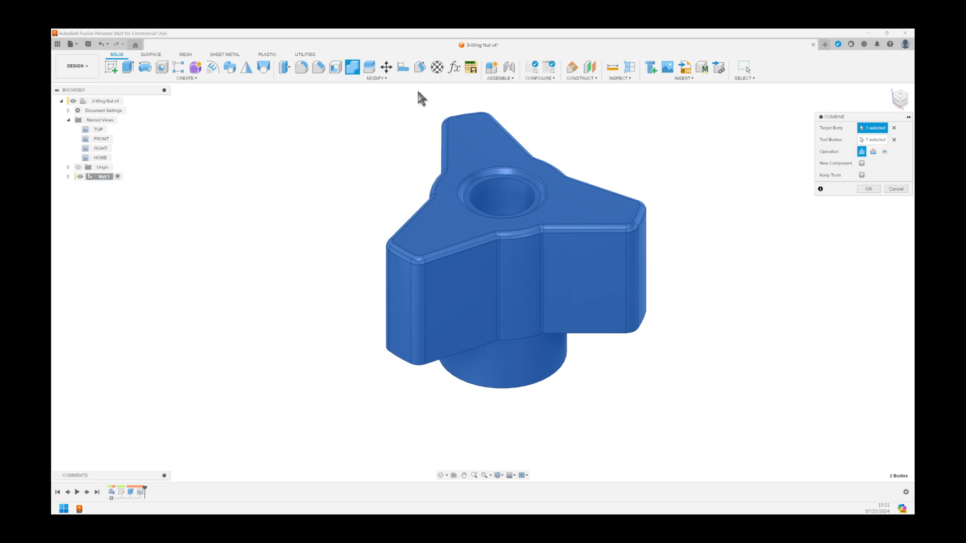
click(868, 189)
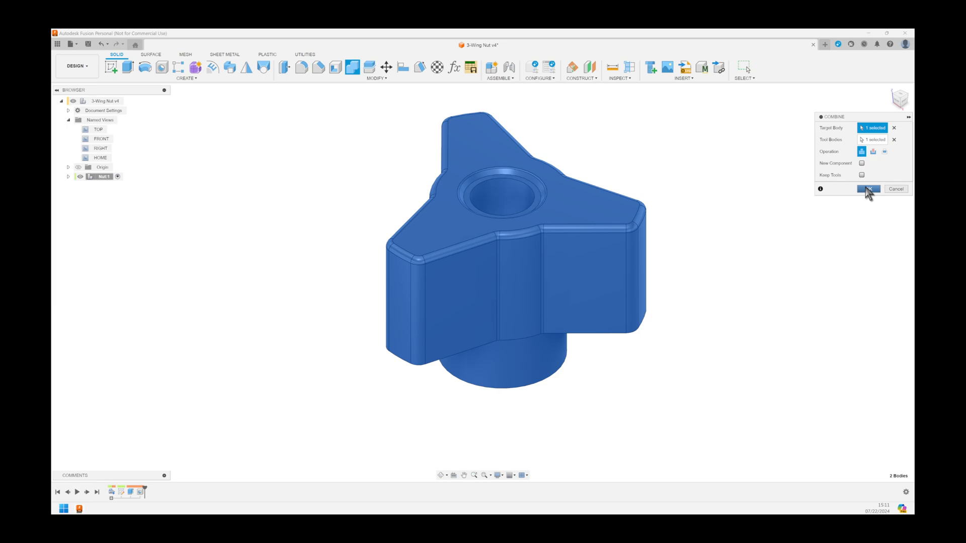
click(869, 189)
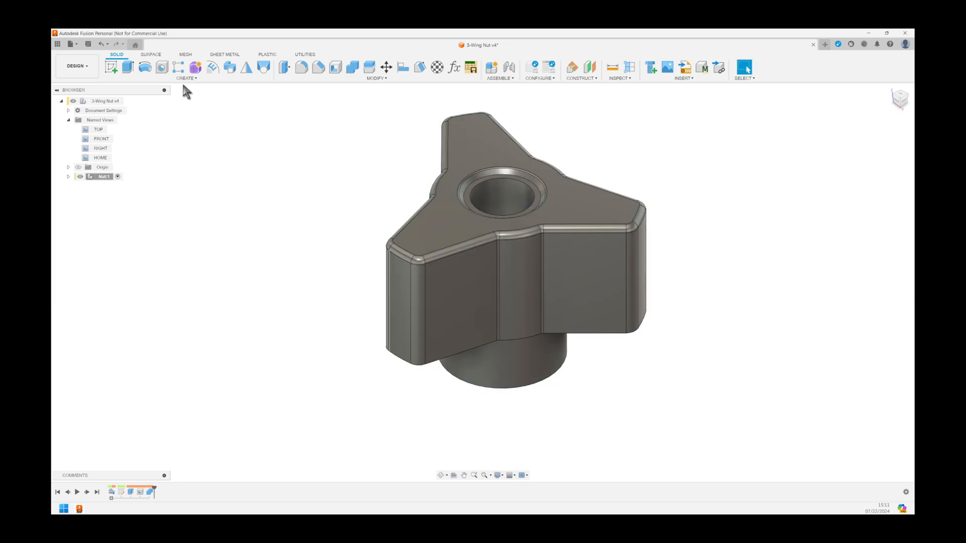
Step: Export the knob as 3-Wing Nut v4.3mf and open its folder
click(70, 43)
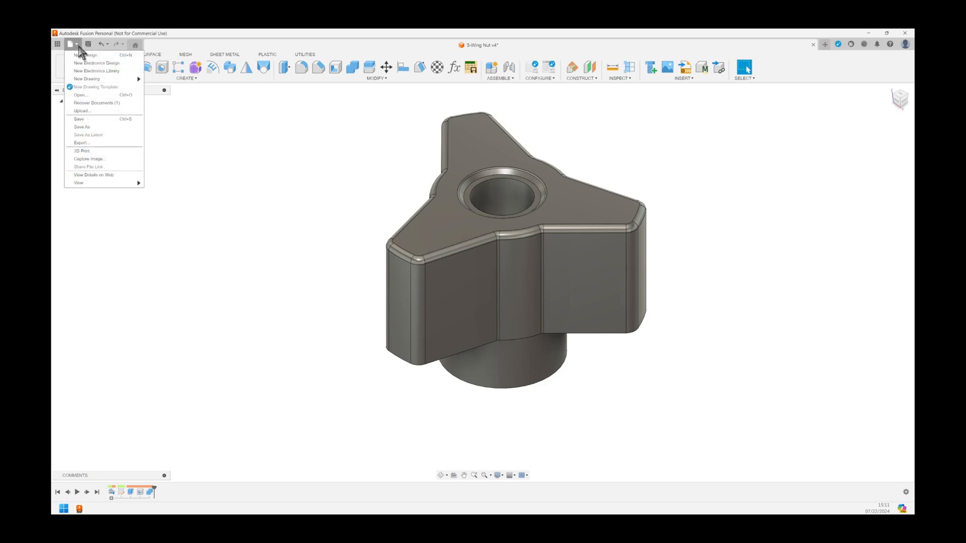
click(64, 43)
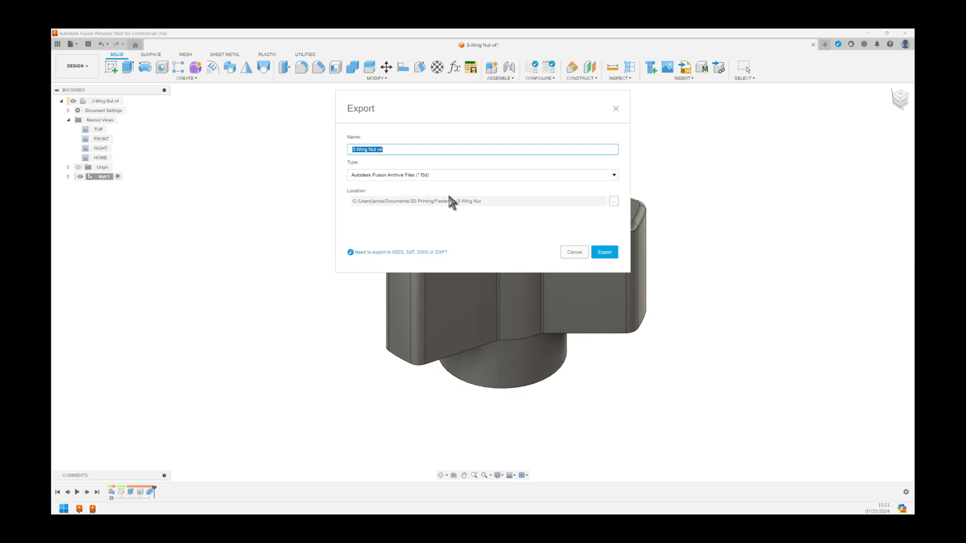
mouse_move(443, 185)
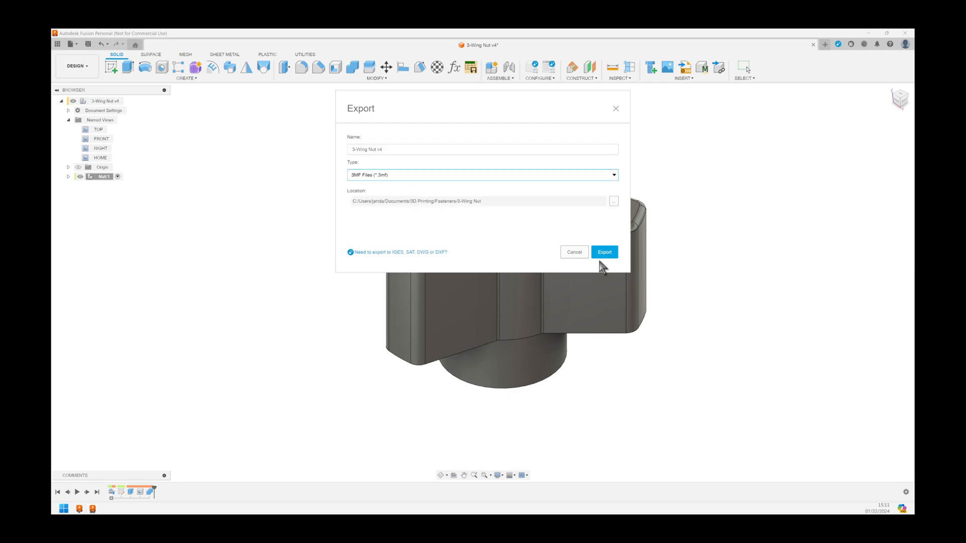
click(605, 252)
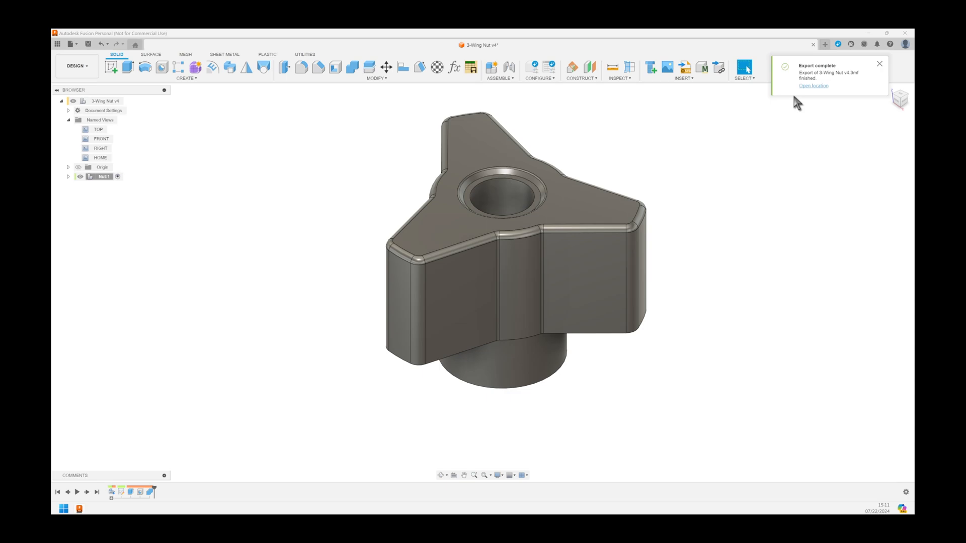
click(813, 86)
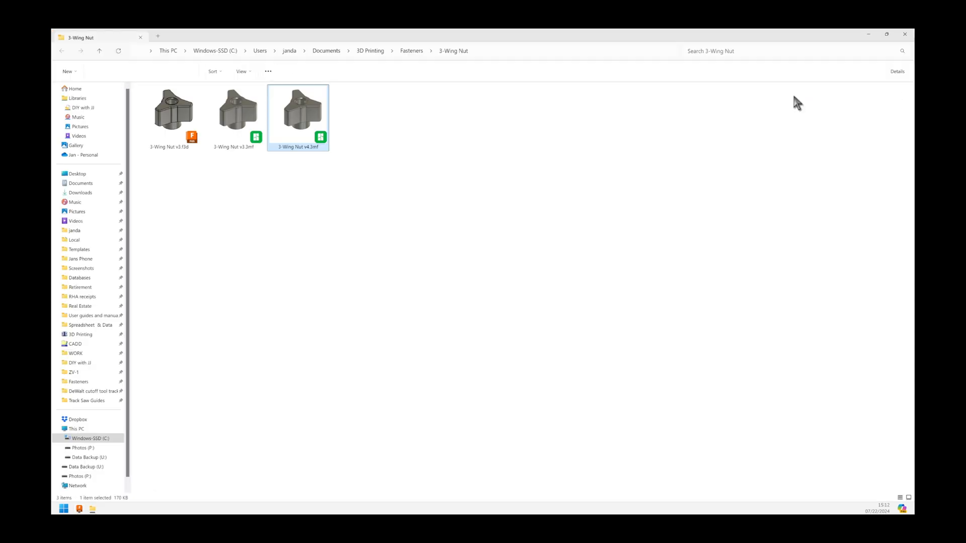
Step: Open 3-Wing Nut v4.3mf in Bambu Studio
double_click(298, 110)
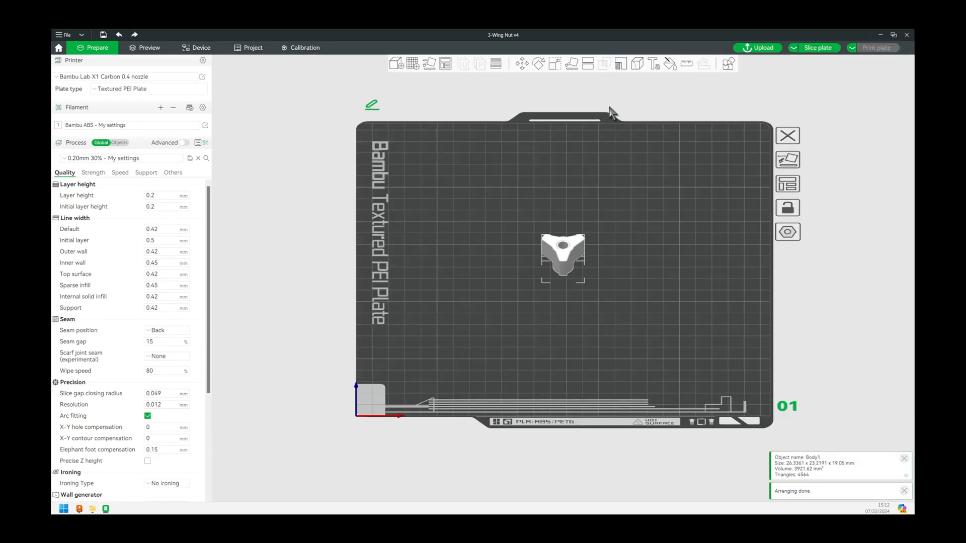
mouse_move(572, 64)
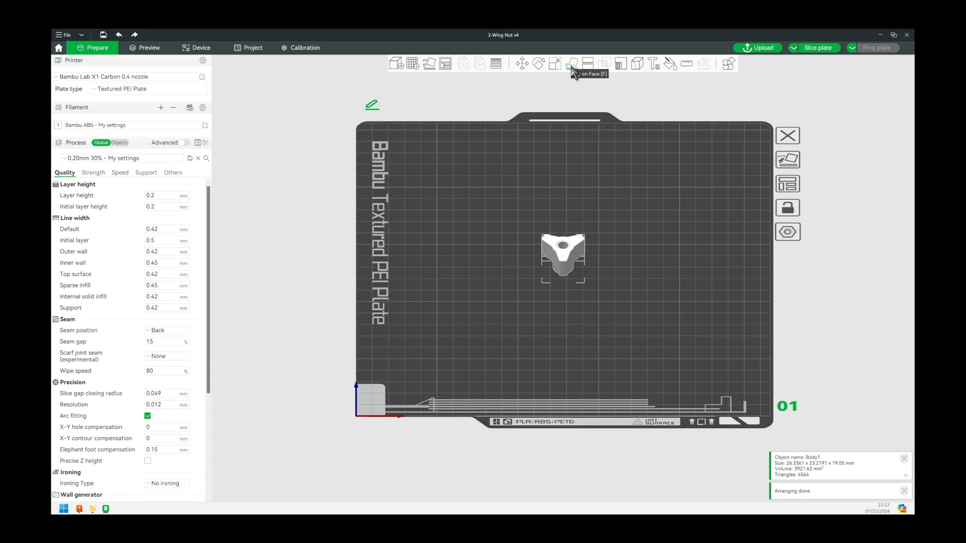
Step: Lay the knob on a face, apply the 0.20mm 100% infill preset, slice and start the print job
click(120, 158)
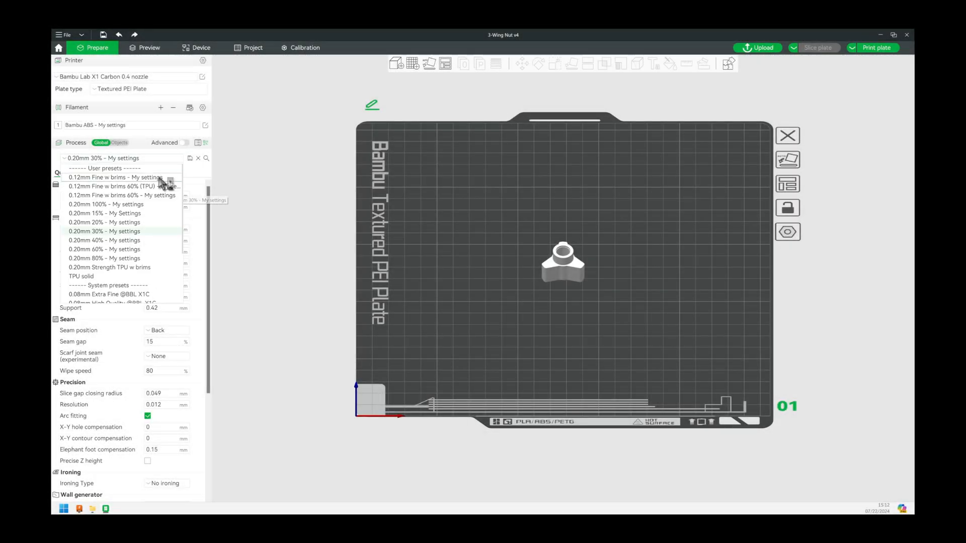
mouse_move(117, 209)
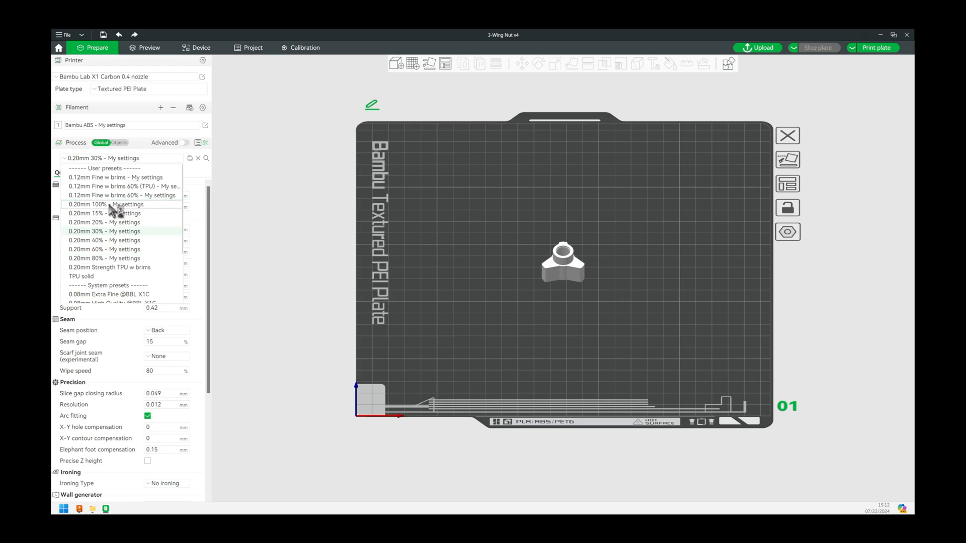
click(109, 204)
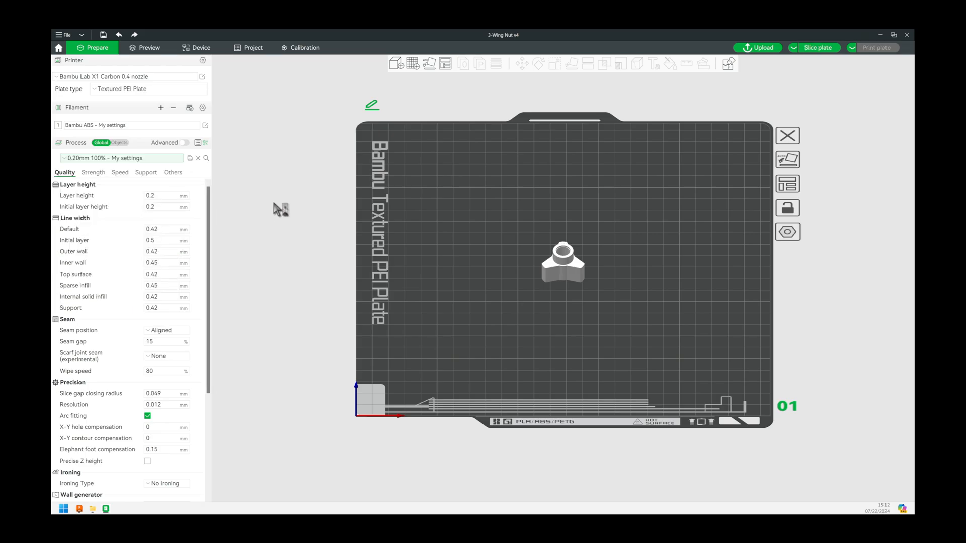
mouse_move(818, 50)
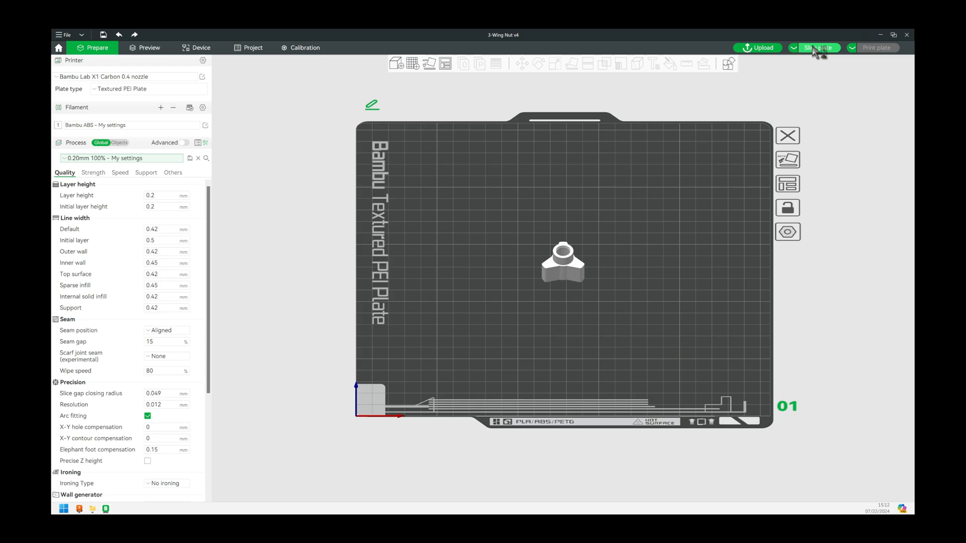
click(819, 47)
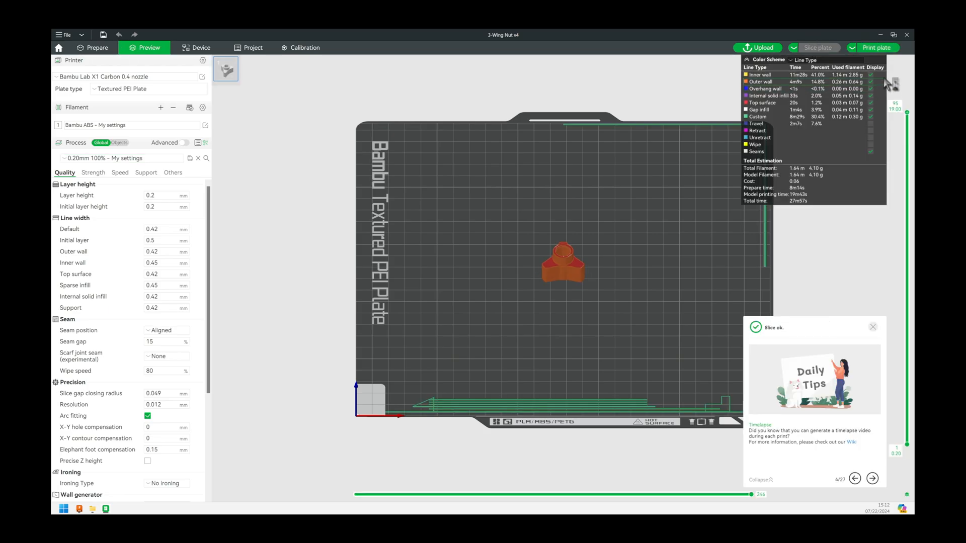
click(874, 47)
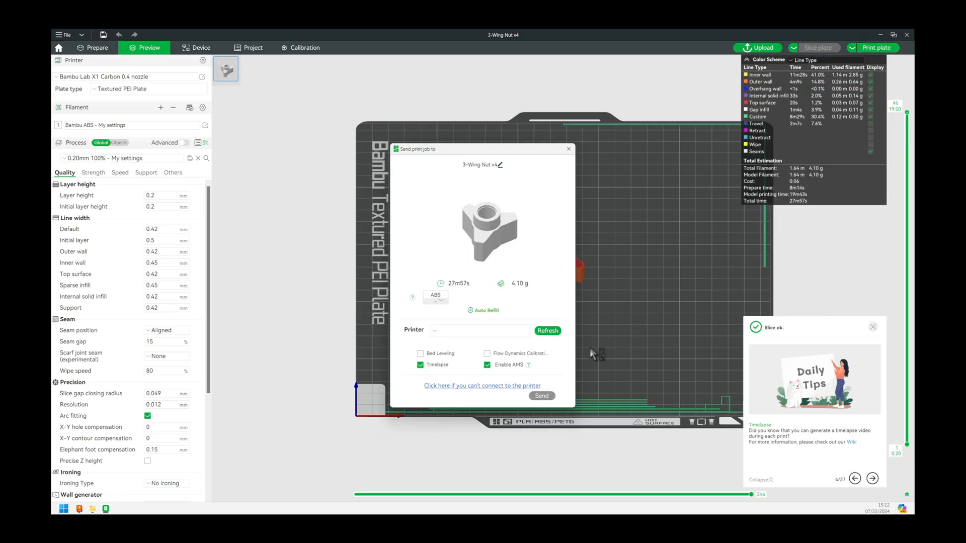